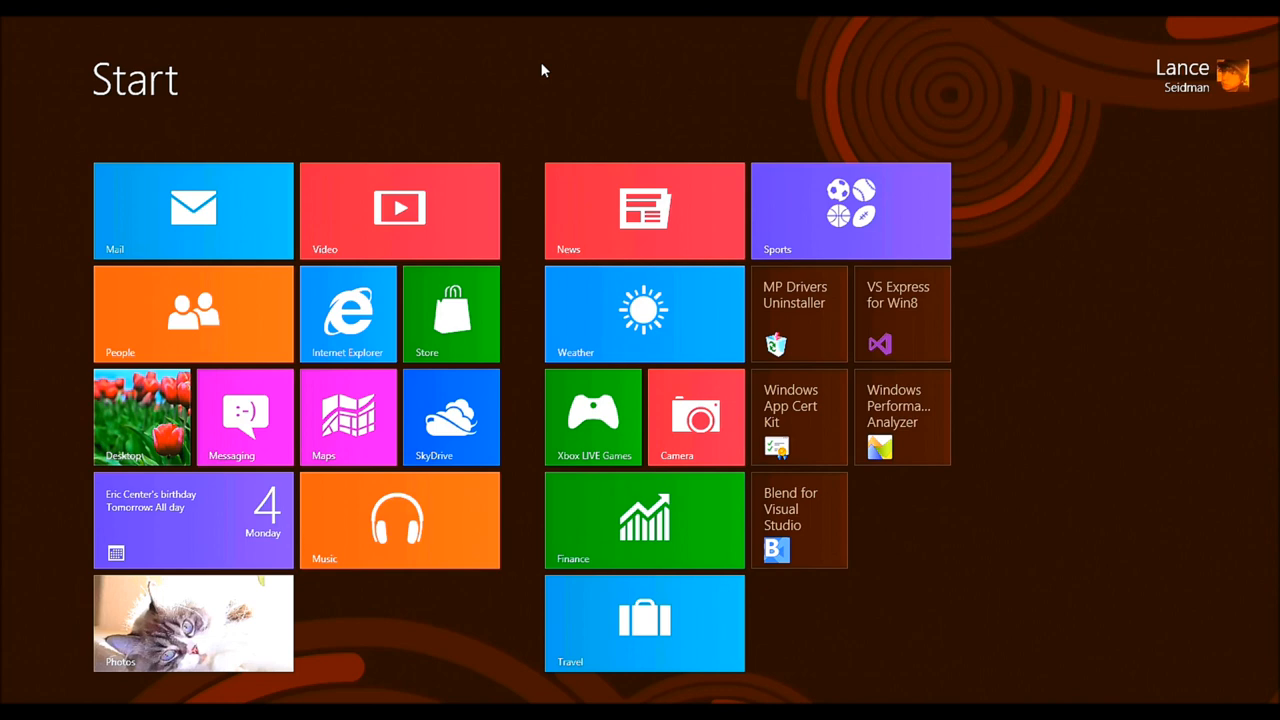
mouse_move(188, 362)
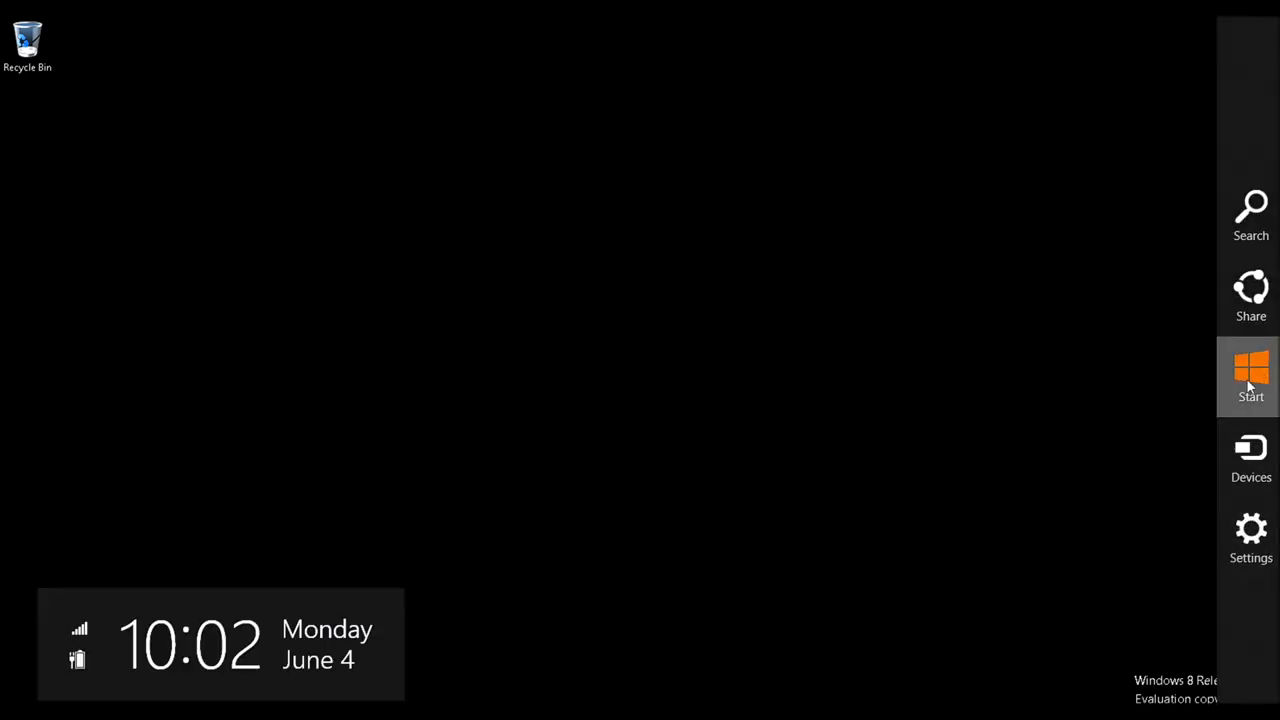
- Return to the Start screen to search apps for 'cmd', finding Command Prompt and three VS2012 prompts
click(1251, 375)
text(cmd)
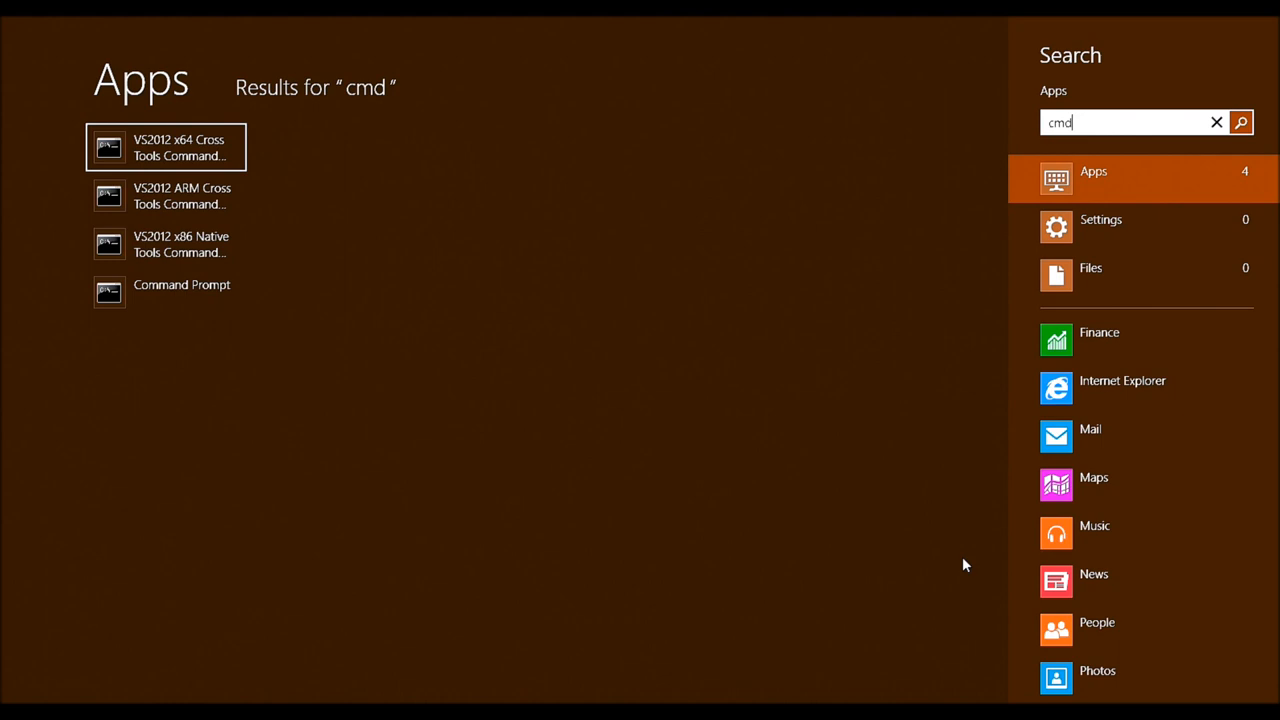
mouse_move(181, 291)
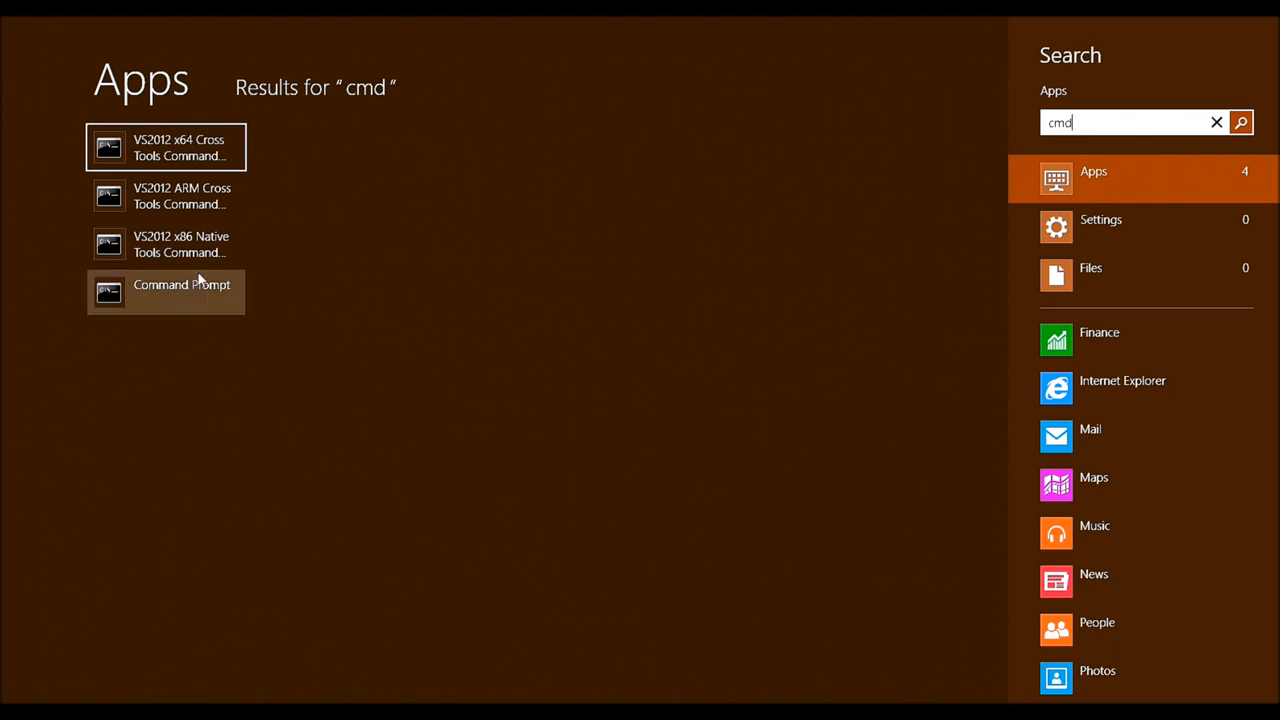
mouse_move(307, 386)
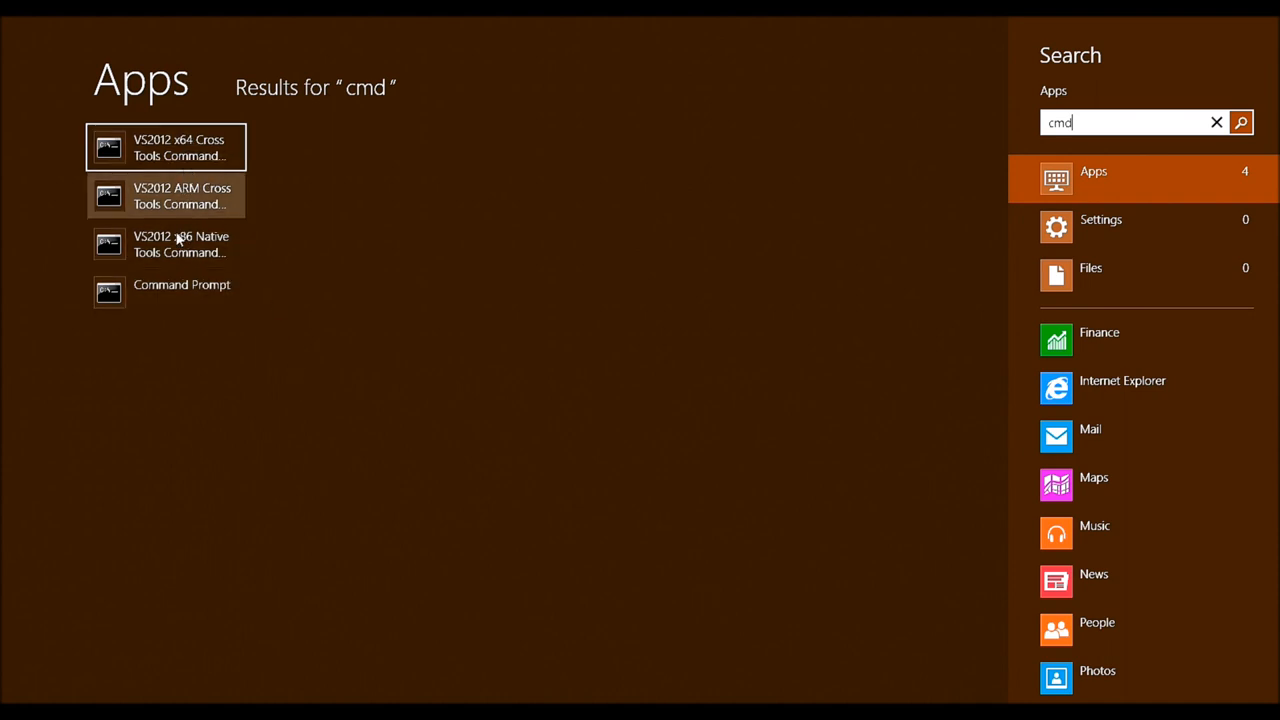
mouse_move(230, 258)
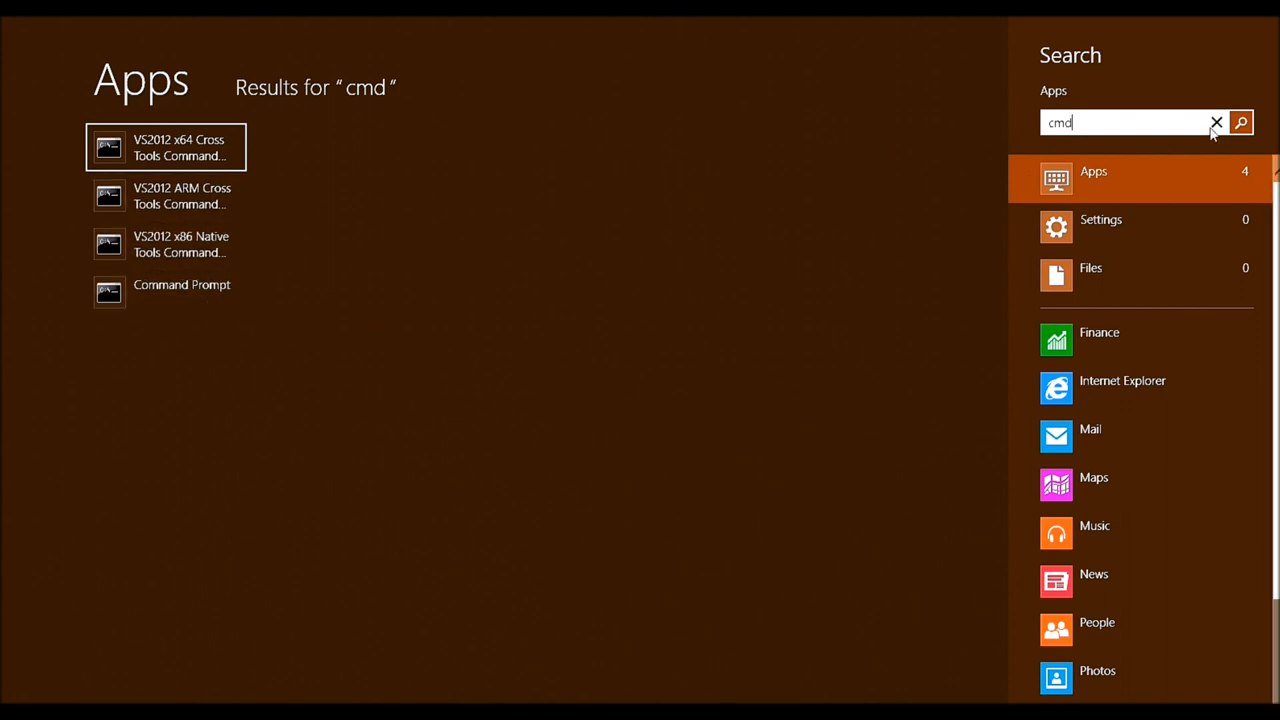
- Clear the 'cmd' search to show all apps, including Command Prompt, Computer and Control Panel
click(1216, 122)
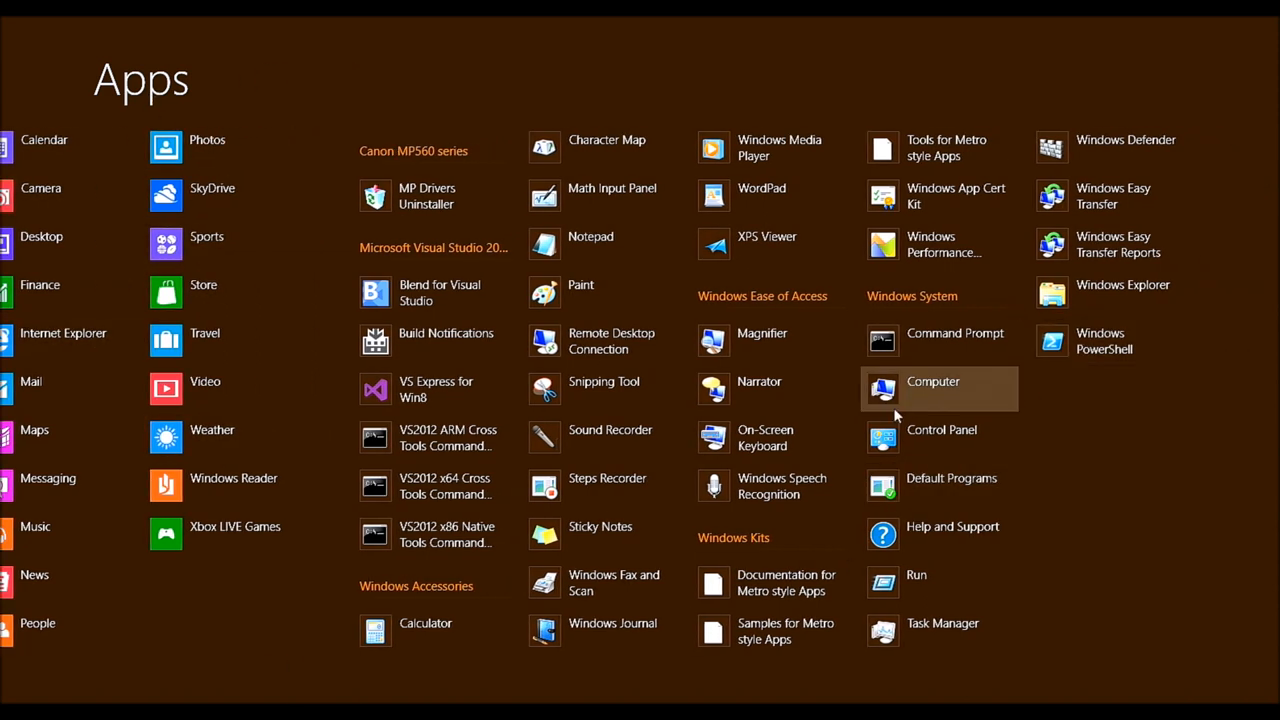
mouse_move(1128, 483)
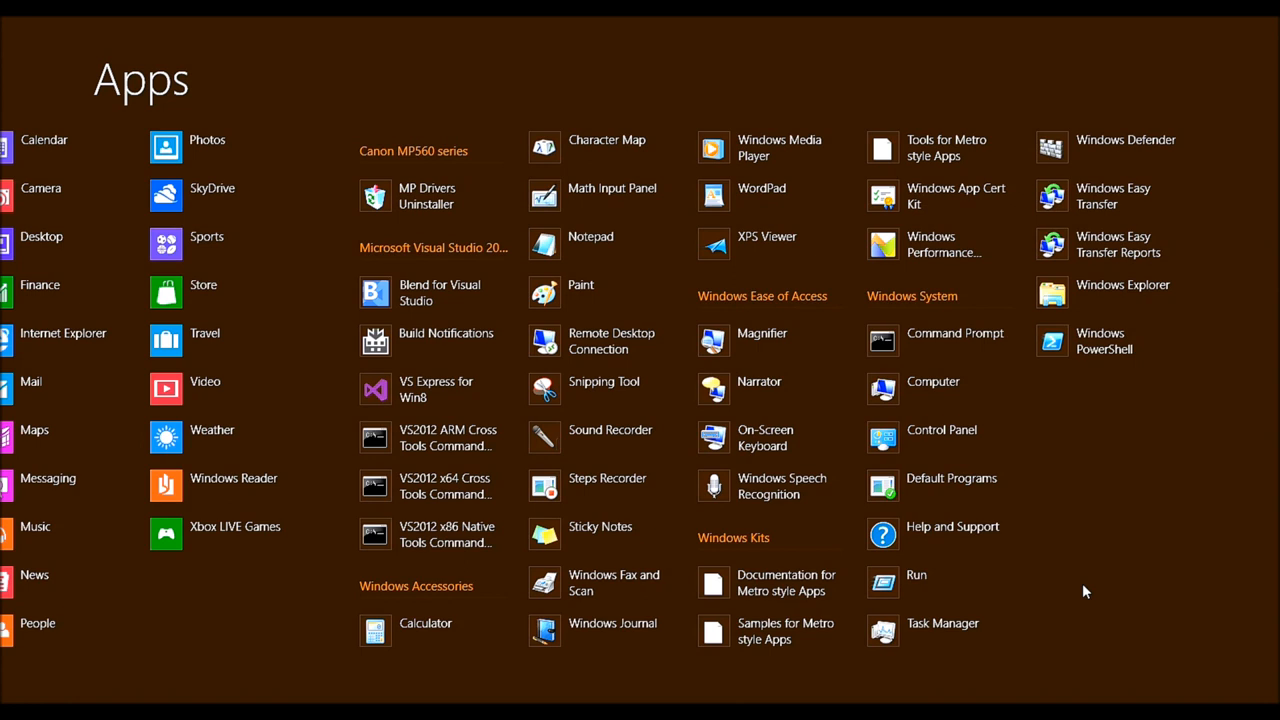
mouse_move(770, 631)
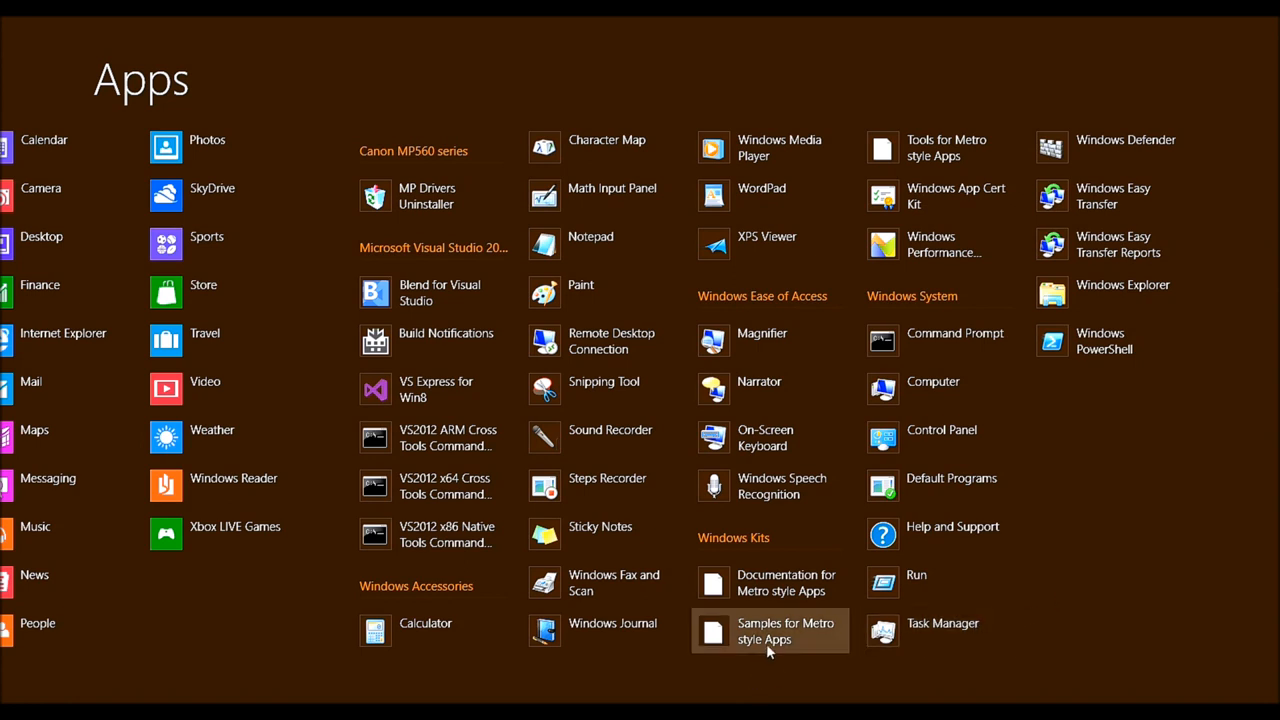
mouse_move(810, 680)
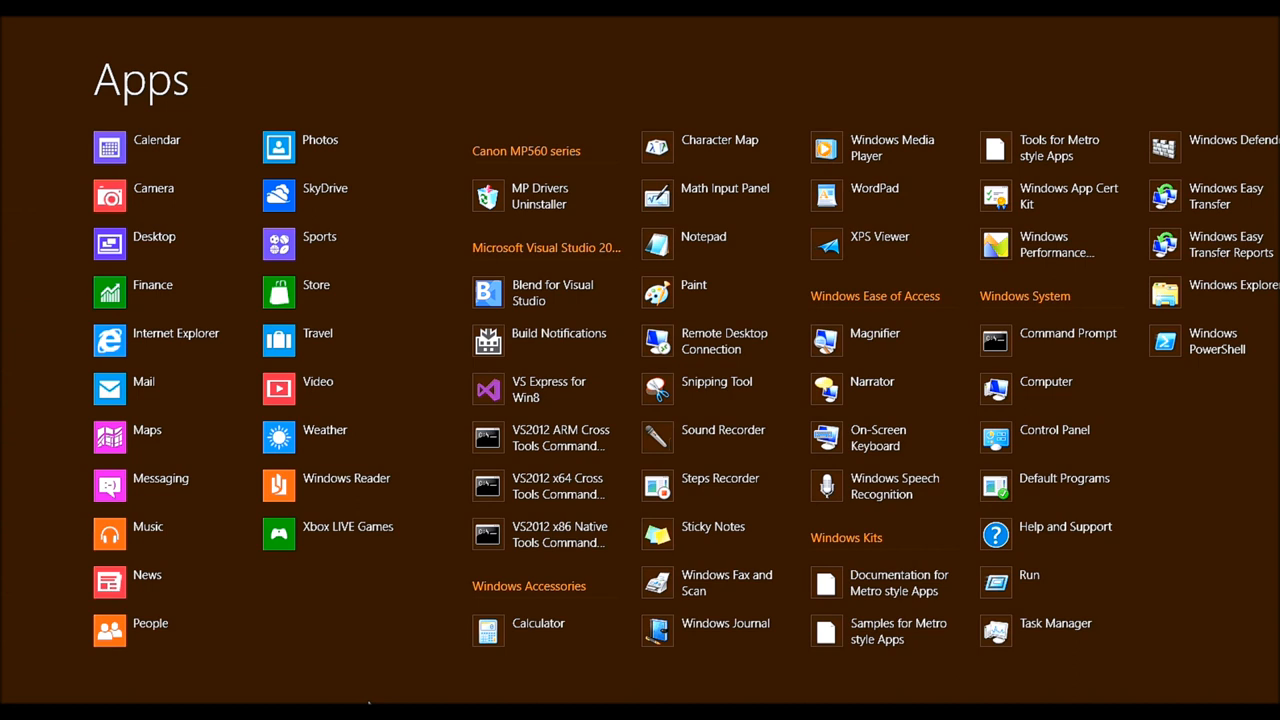
- Scroll the app list, then return to the Start screen tiles with Mail, Video and News
scroll(left, 3)
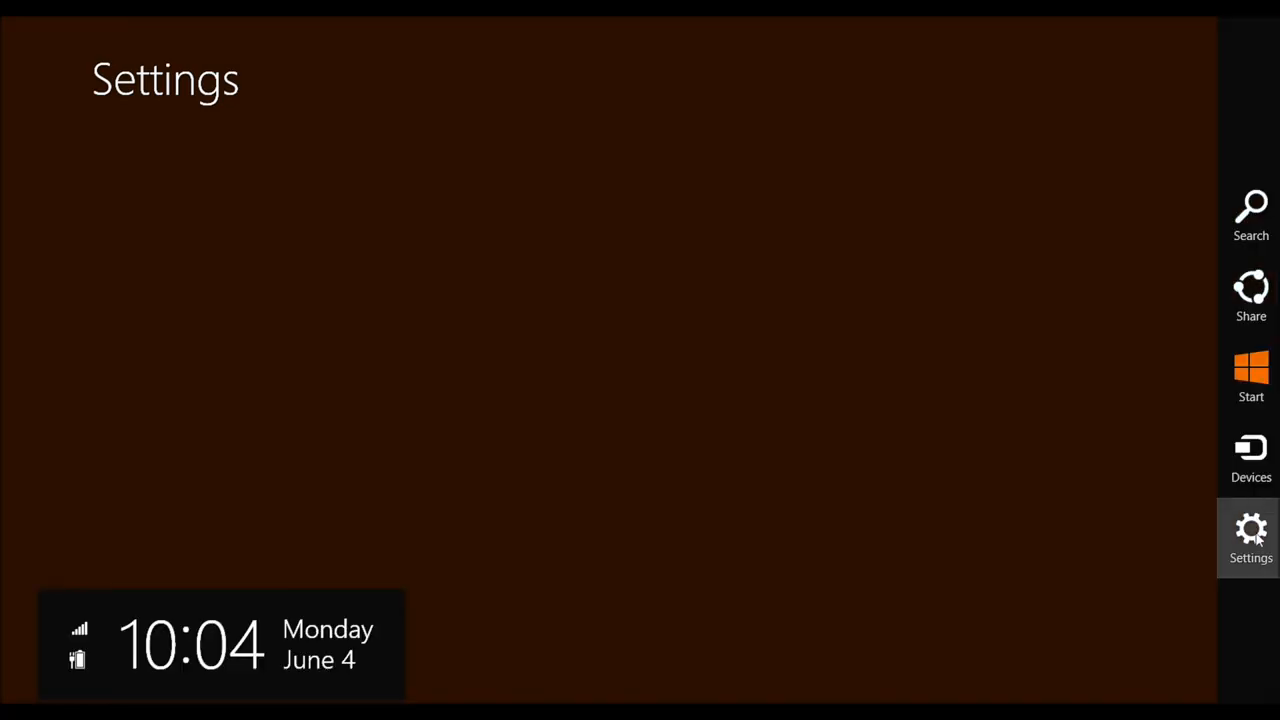
click(1251, 375)
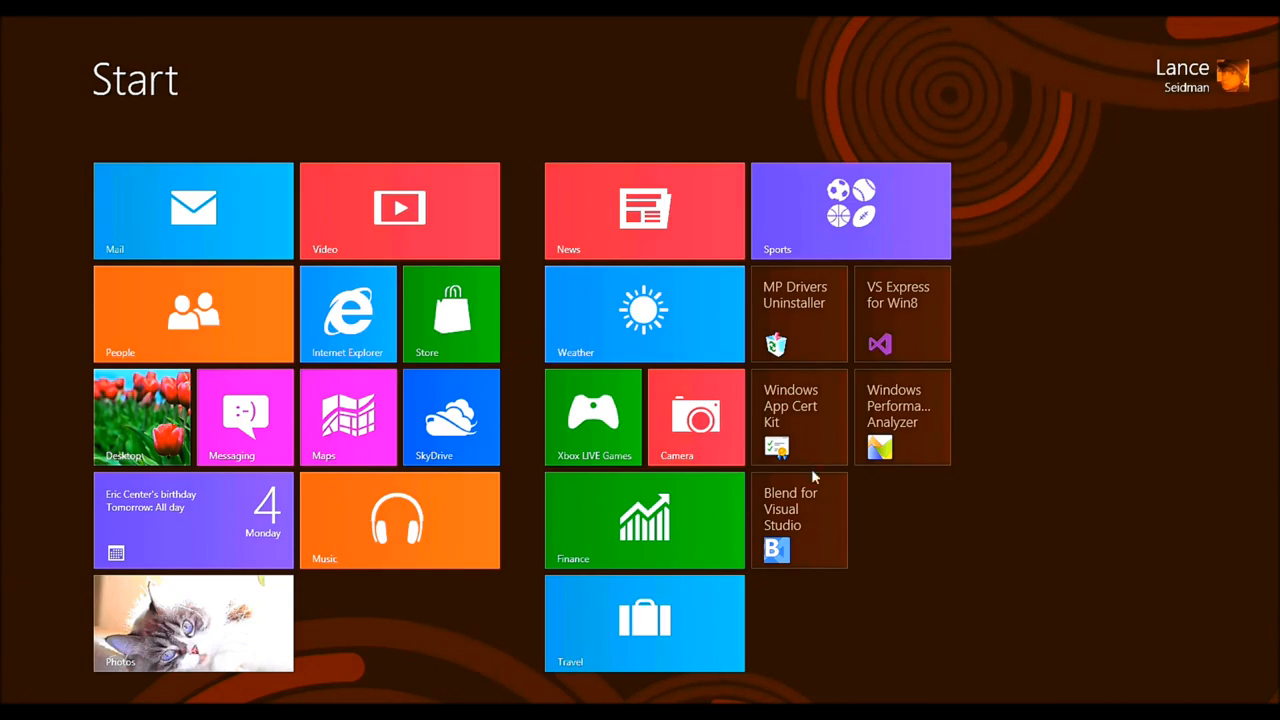